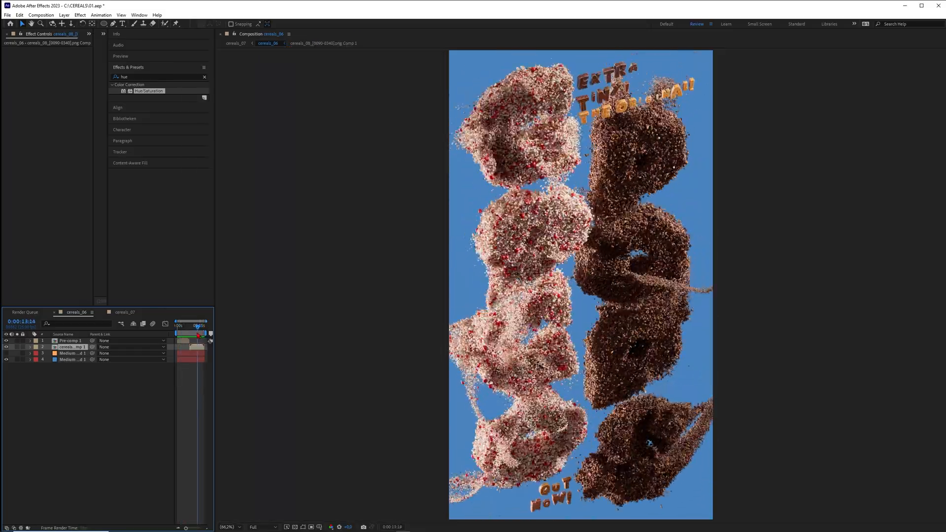
- Scroll down the tutorial creator's Patreon page to the membership tiers
drag(197, 333, 191, 333)
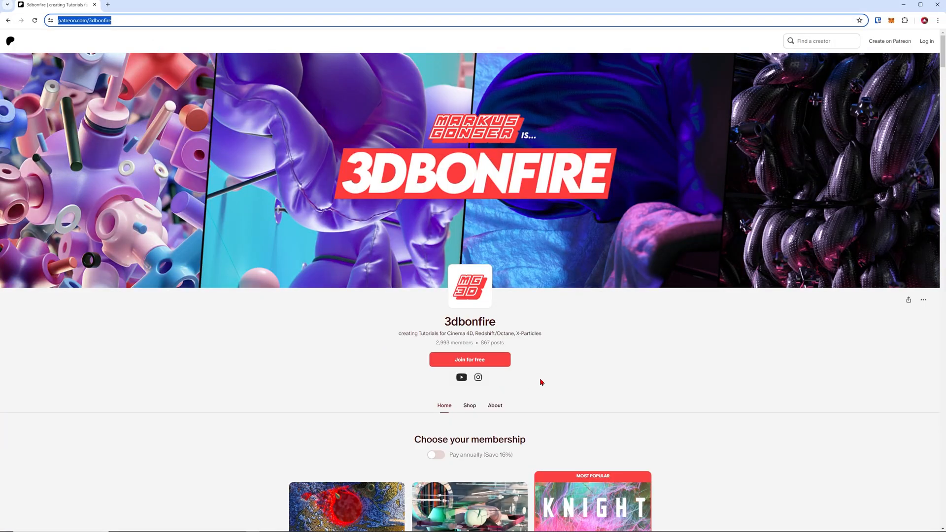
scroll(down, 3)
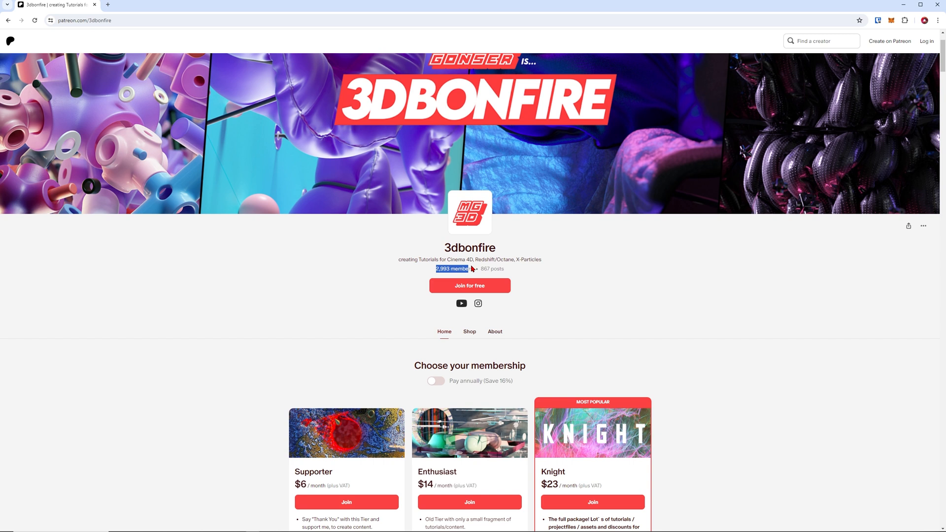
scroll(down, 3)
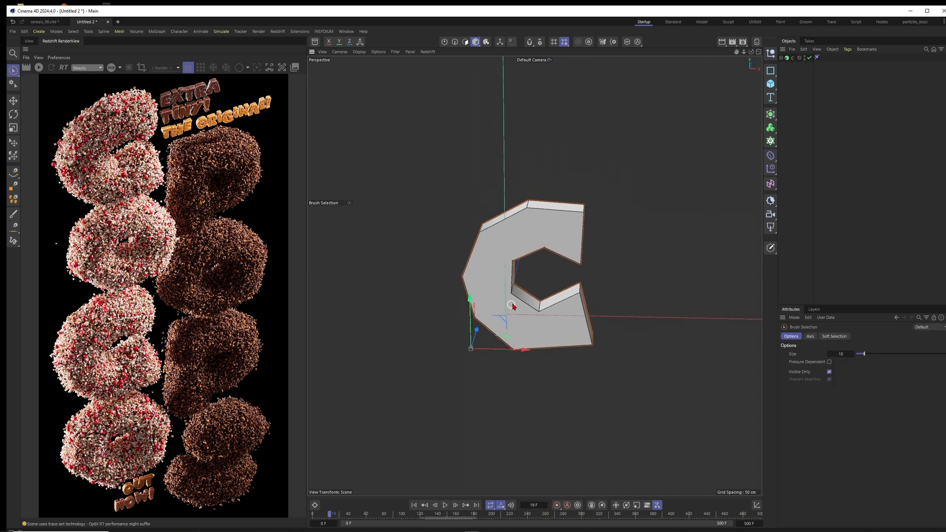
- Hide the viewport world axis, then try a Volume Builder remesh on the letter C
click(395, 51)
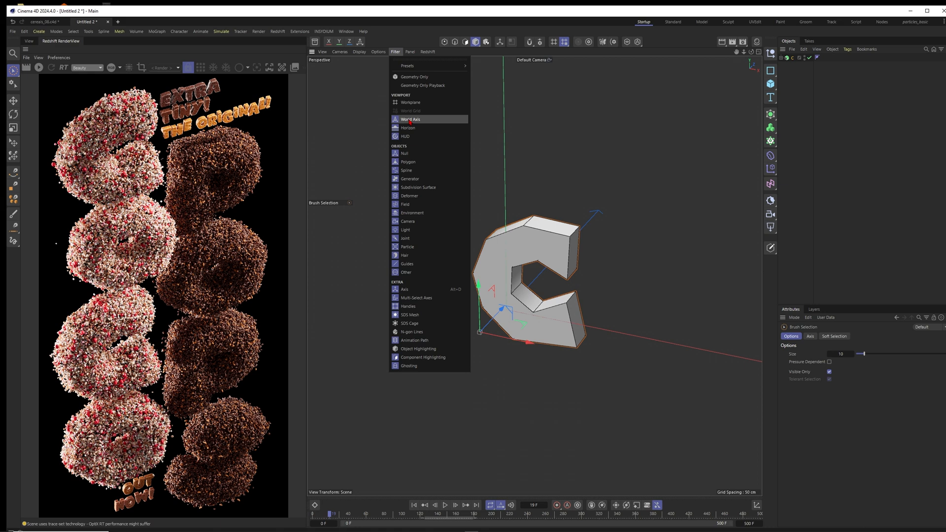
click(411, 119)
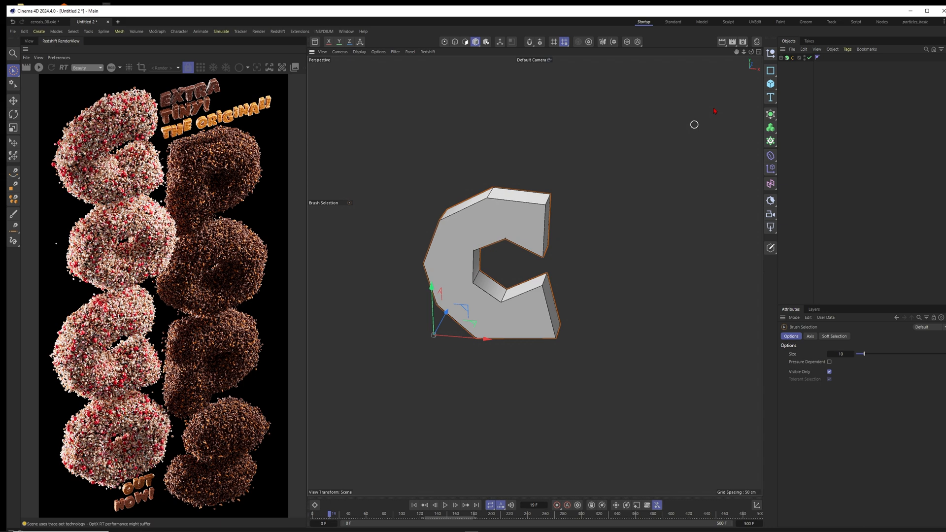
click(770, 127)
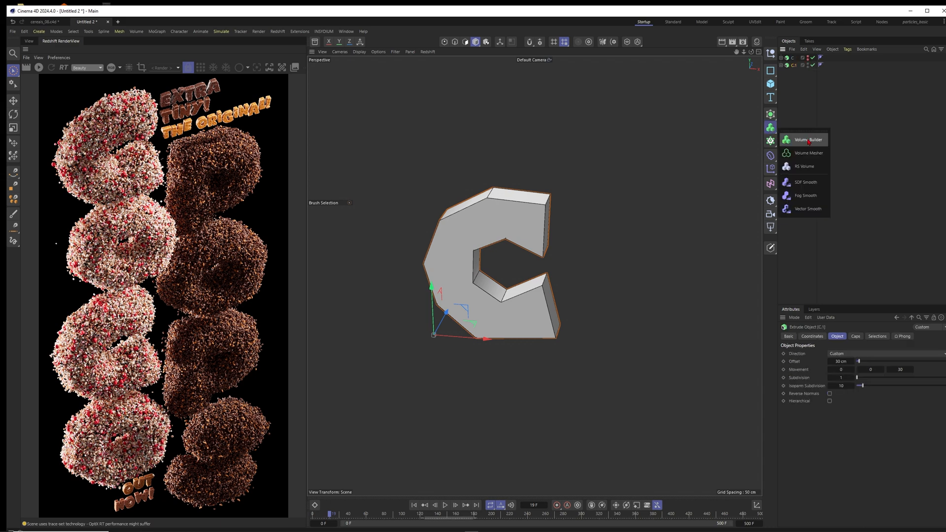
click(805, 139)
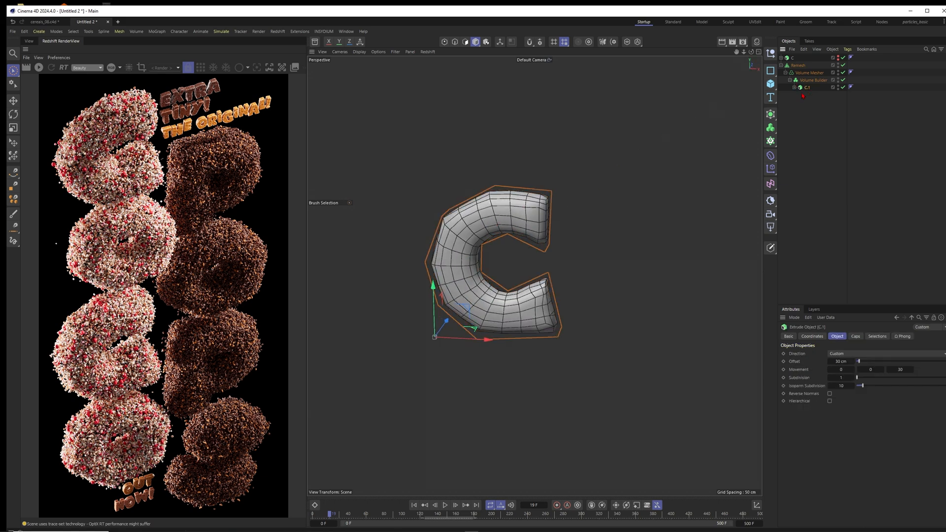
click(814, 80)
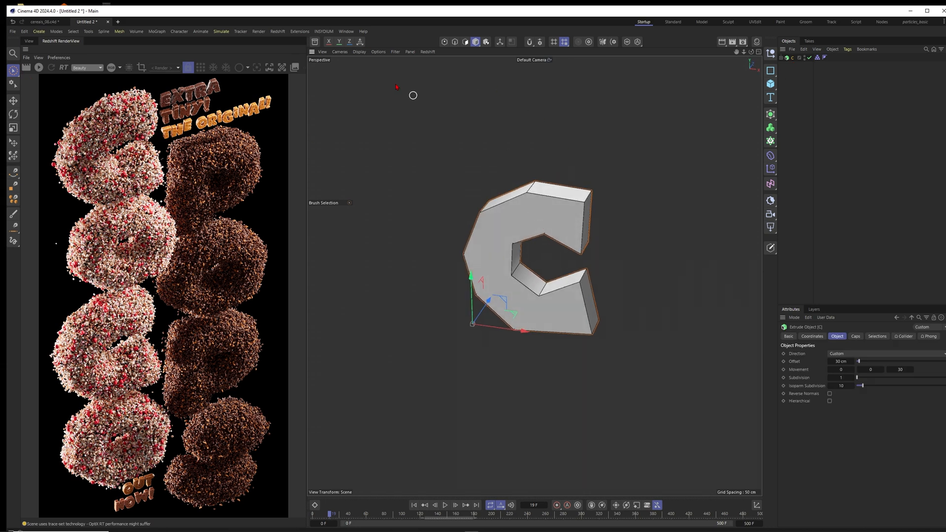
- Add a Mesh Emitter with a particle group and select the extra particle group for removal
click(221, 31)
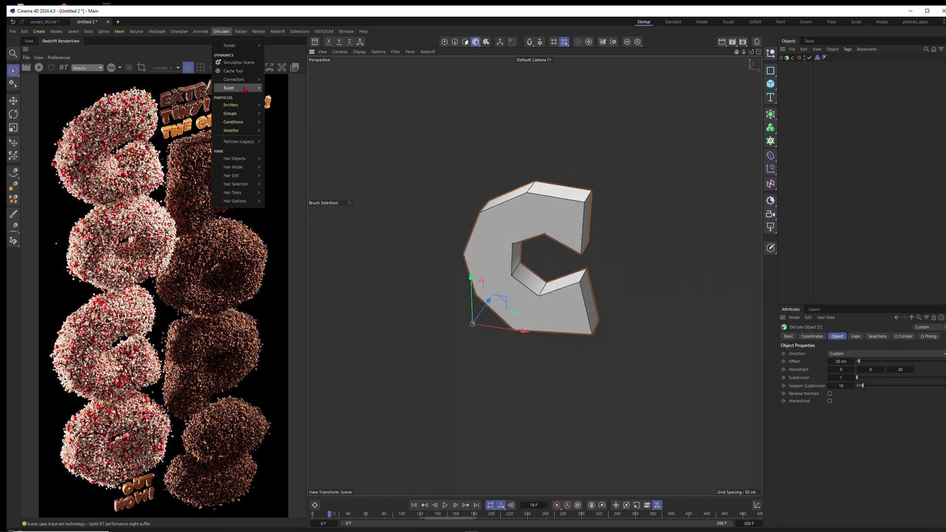
mouse_move(230, 104)
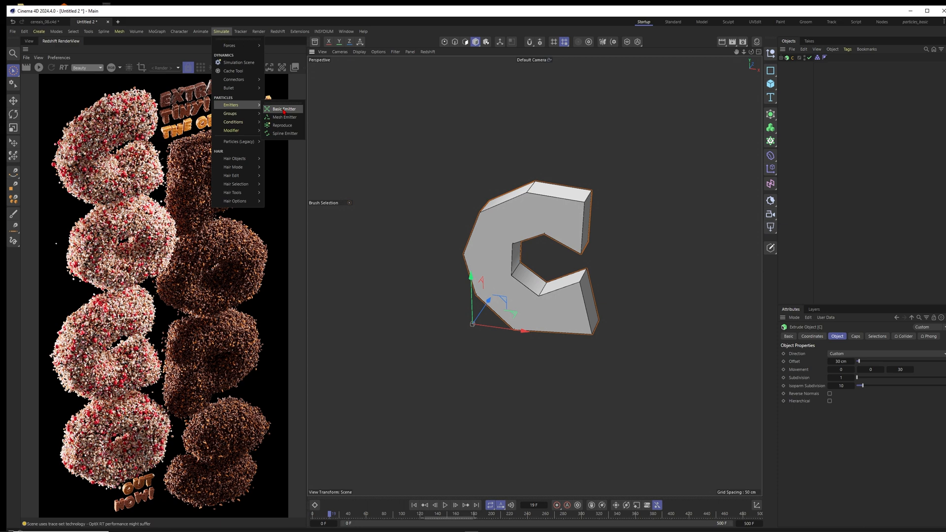
click(282, 109)
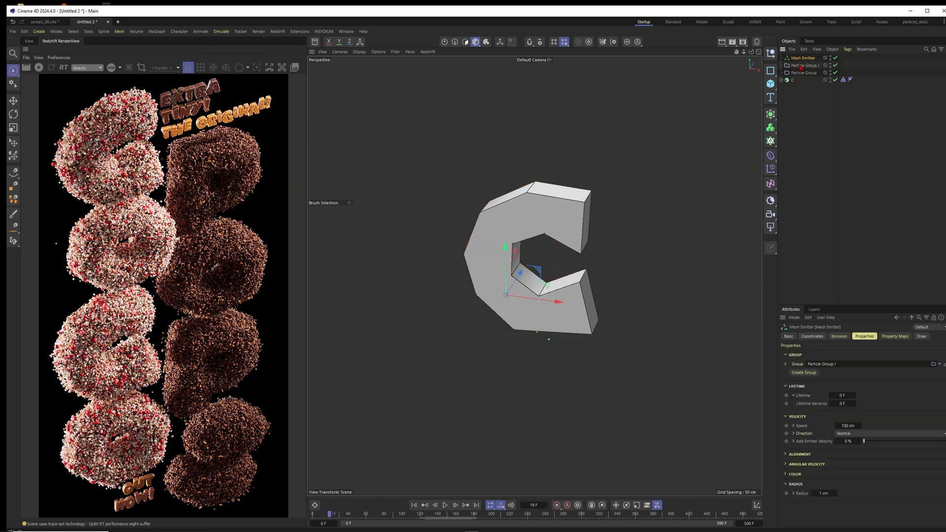
click(838, 336)
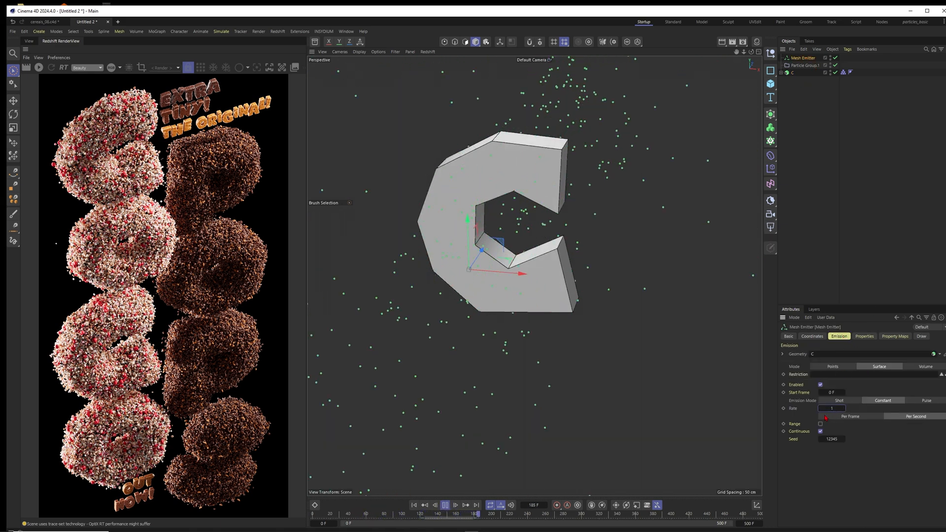
- Emit a 10000-particle shot at speed 0, and bring up C's tag menu for a Vibrate tag
text(10000)
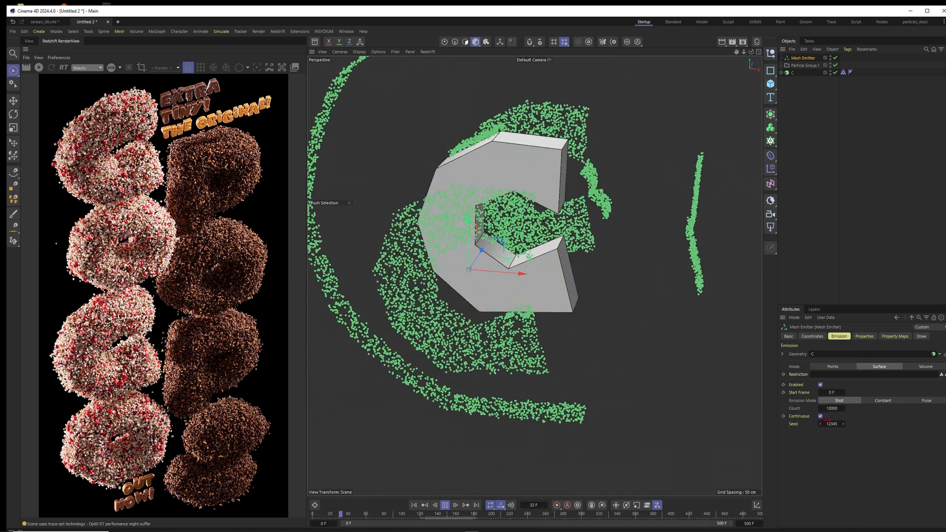
click(863, 336)
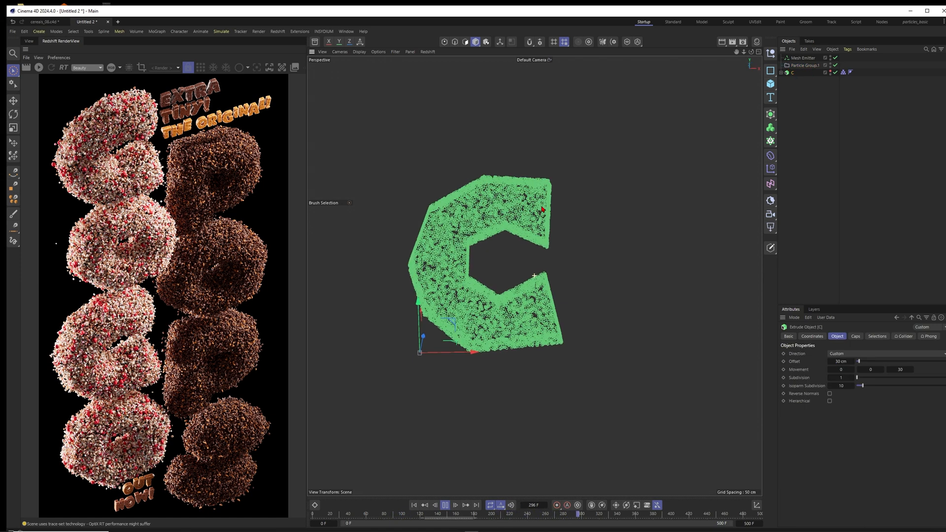
right_click(790, 72)
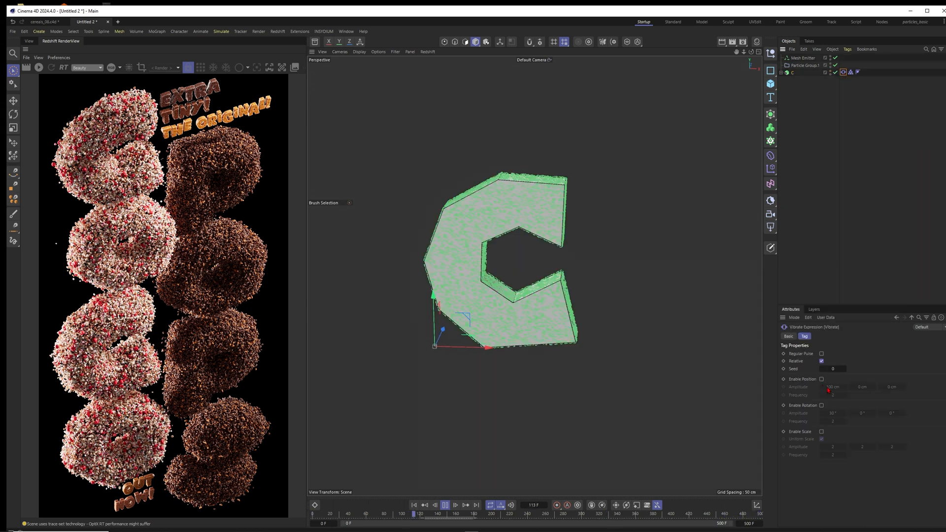
- Enable Vibrate position (50 cm, frequency 0.5) and rotation (30°, frequency 0.5)
click(821, 378)
text(0.3)
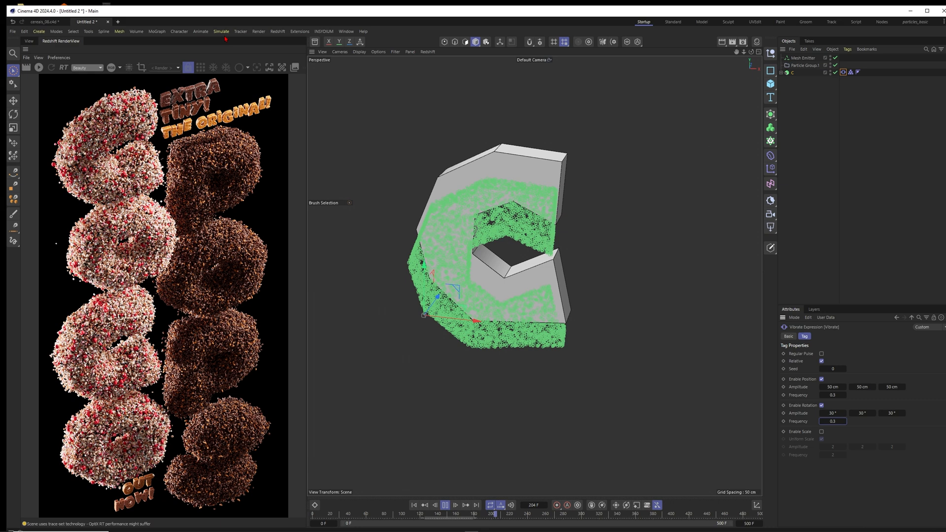
- Add a Surface Attract modifier in Attract mode at 30% strength, then select the Mesh Emitter
click(221, 30)
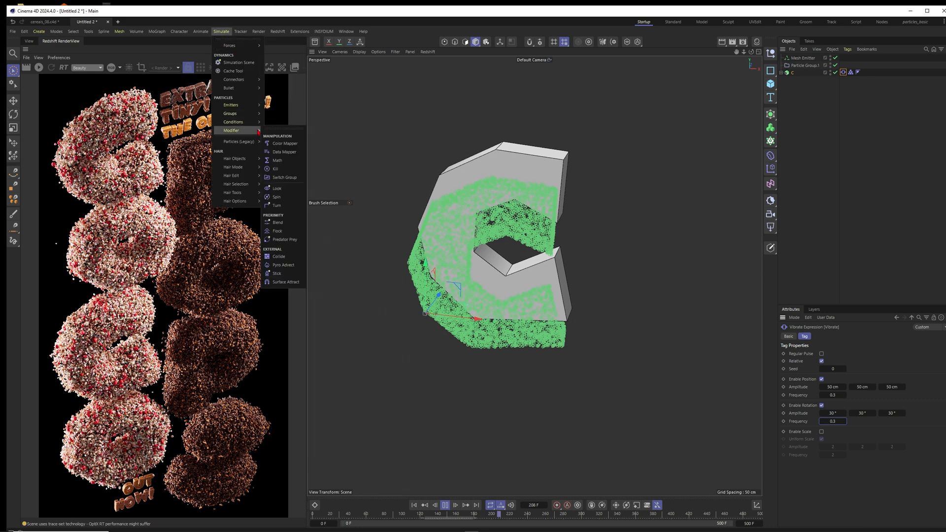
mouse_move(285, 282)
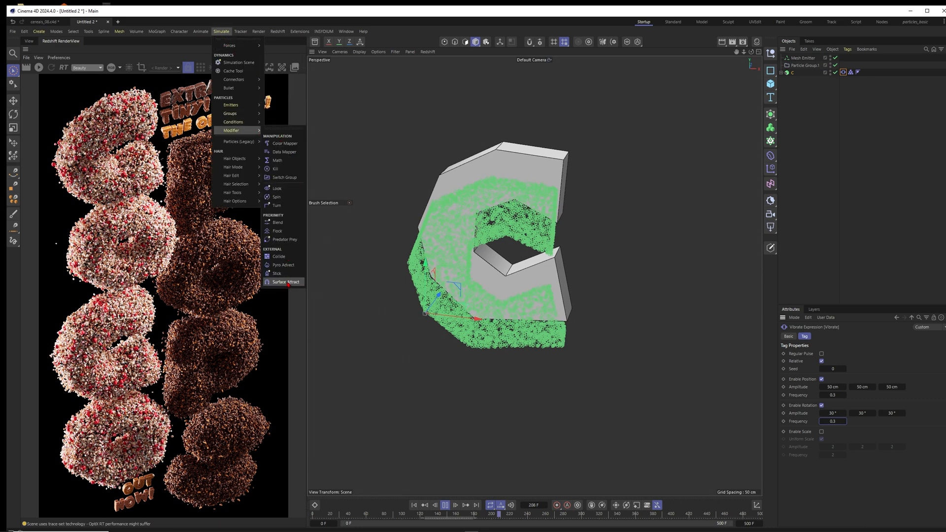
click(285, 282)
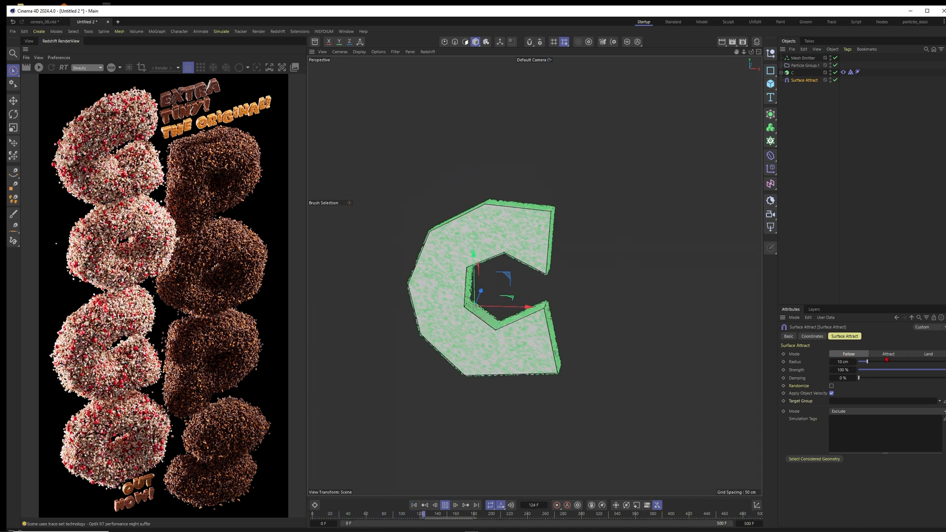
click(887, 354)
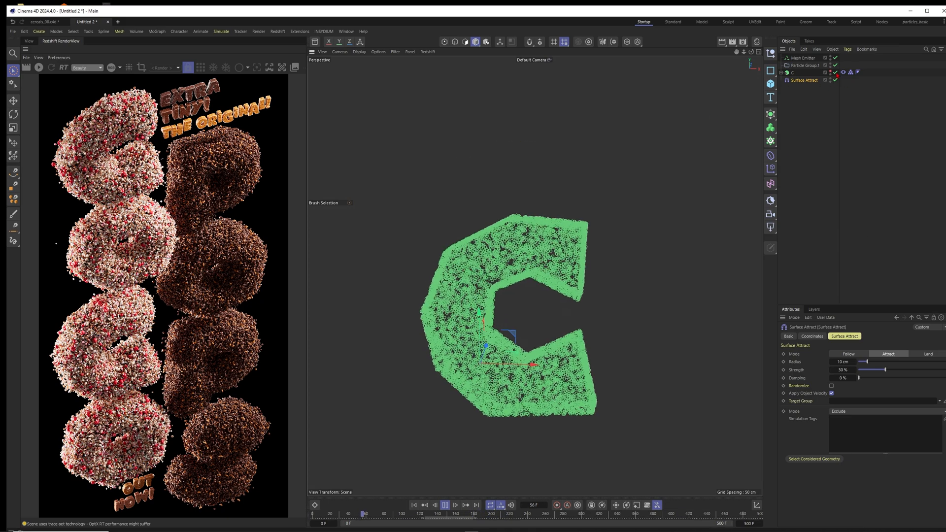
click(802, 57)
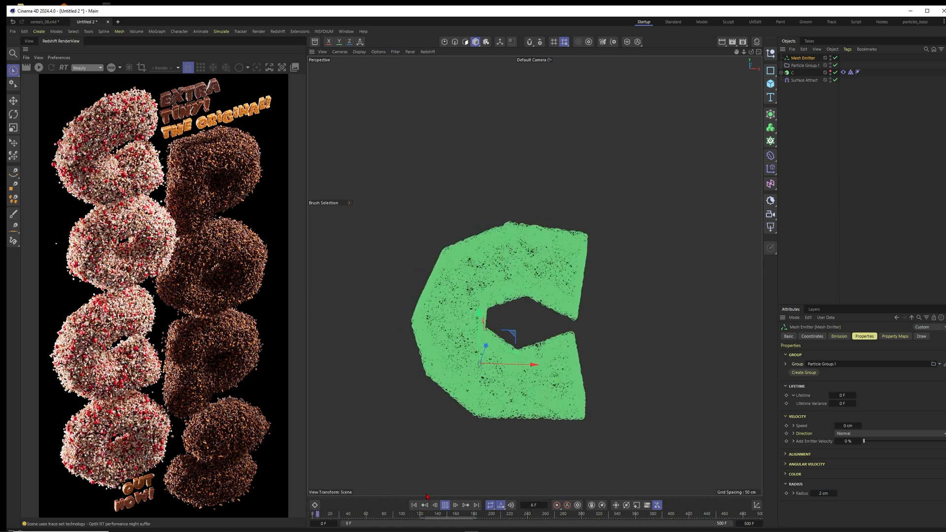
- Add a Flock modifier and set the emitter to shoot 5000 particles from C's surface
click(446, 505)
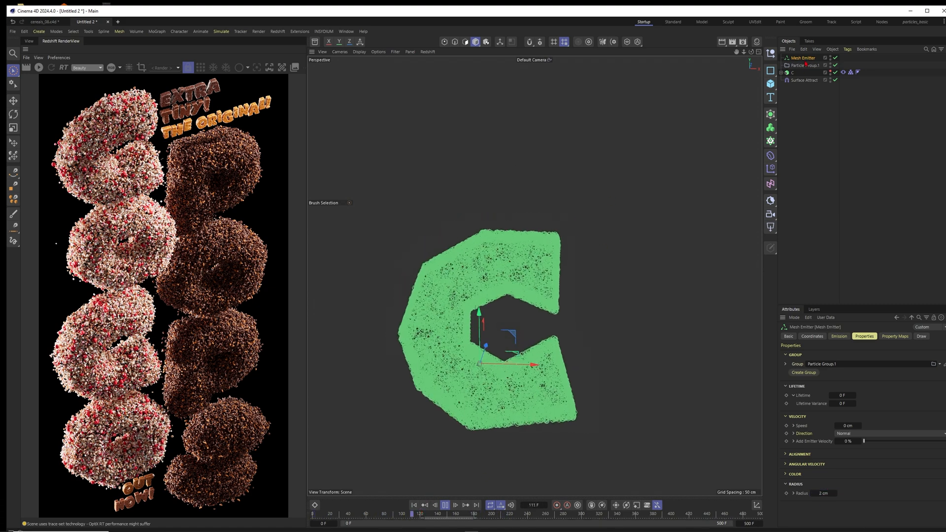
click(220, 32)
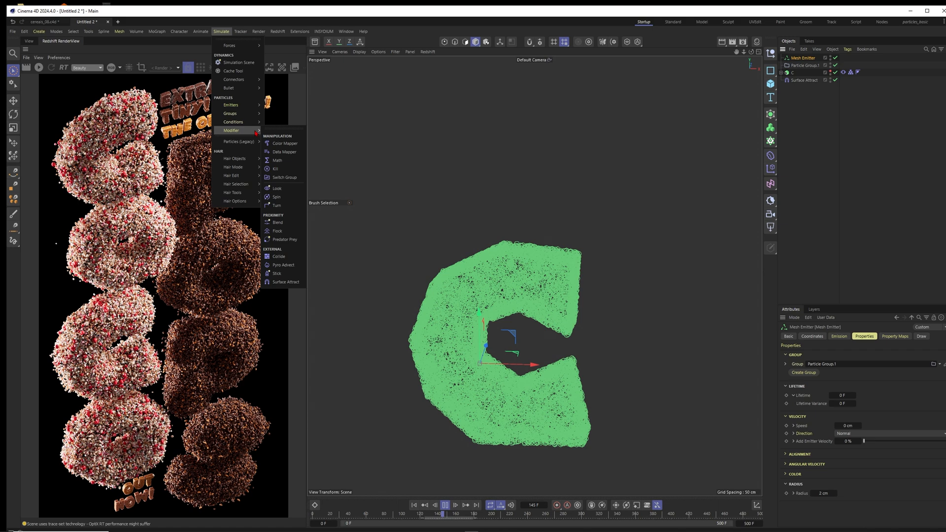
mouse_move(285, 282)
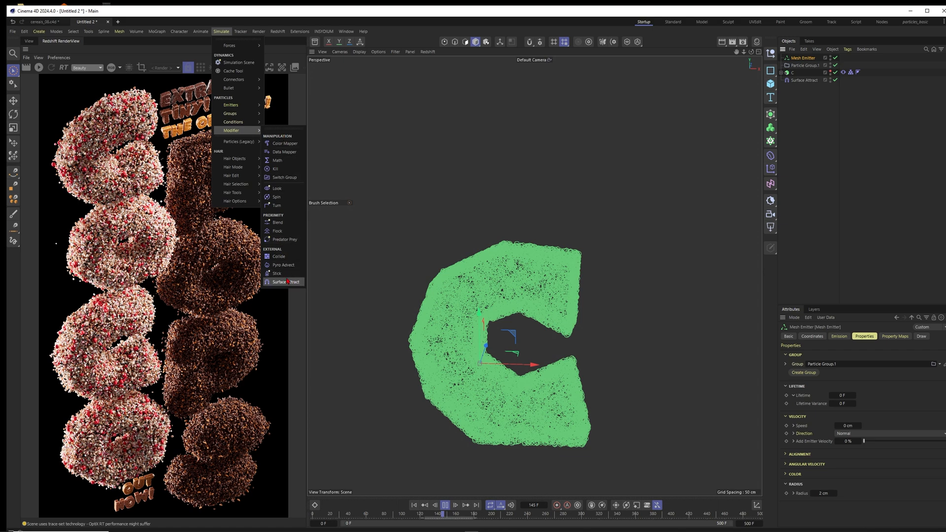
click(278, 231)
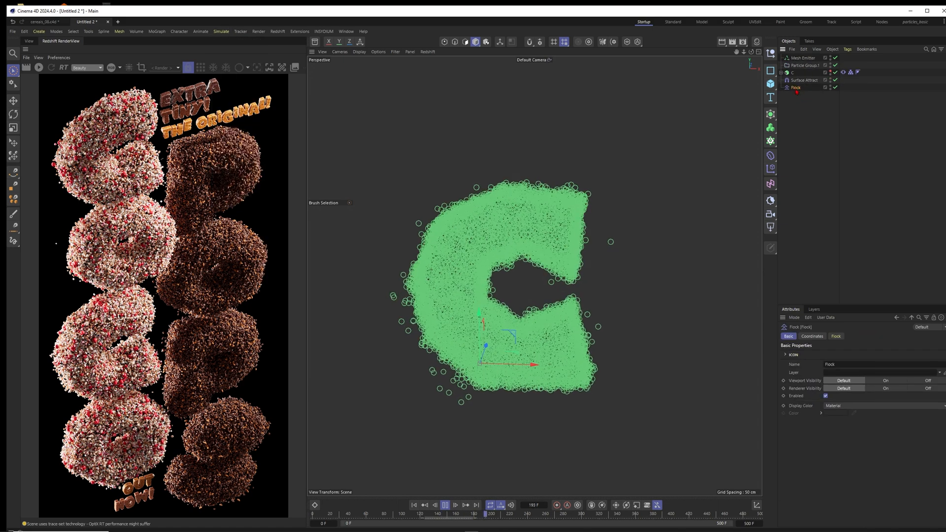
click(835, 336)
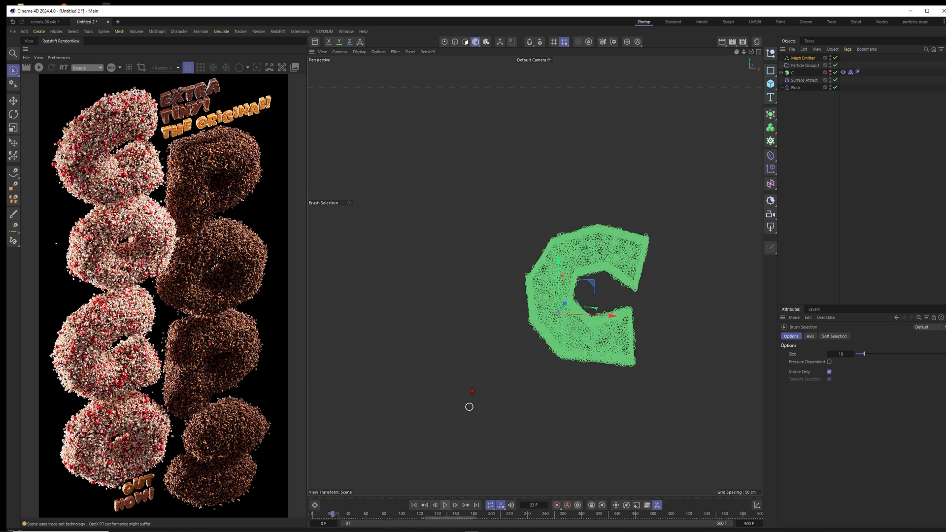
mouse_move(715, 214)
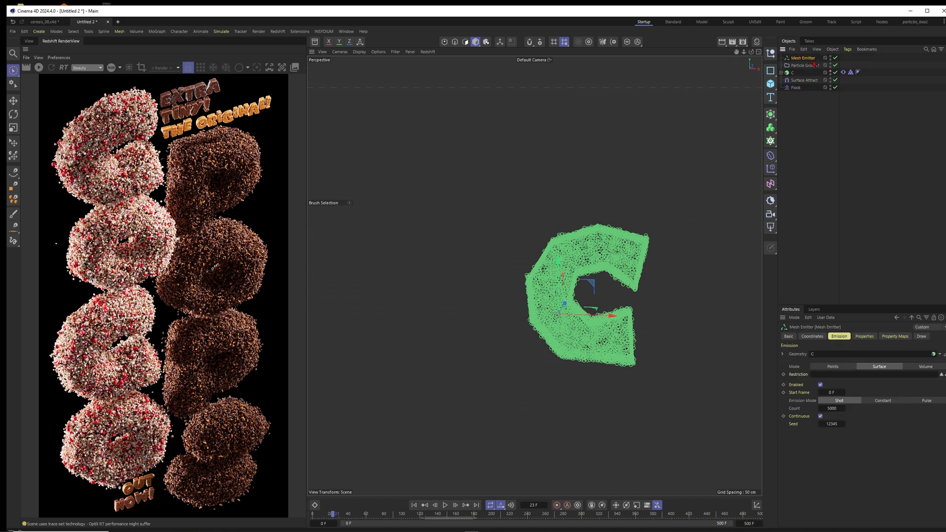
click(221, 31)
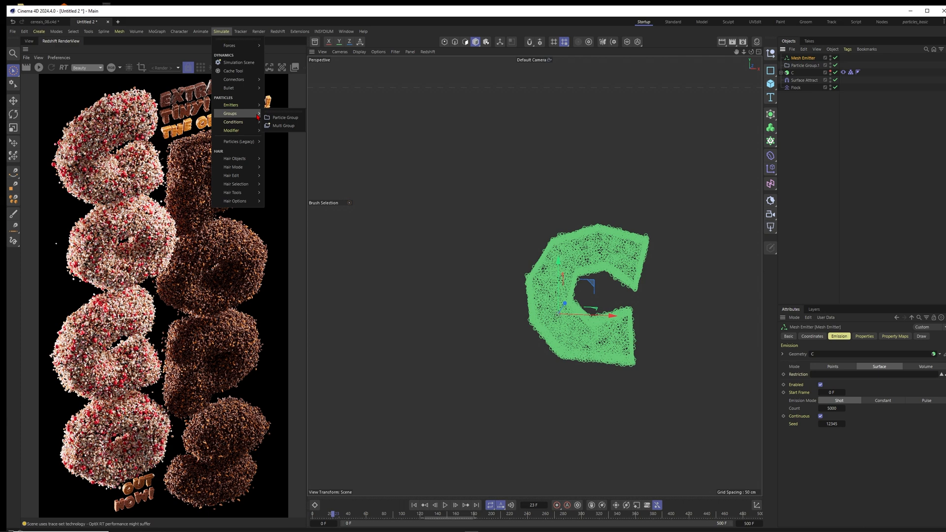
mouse_move(233, 121)
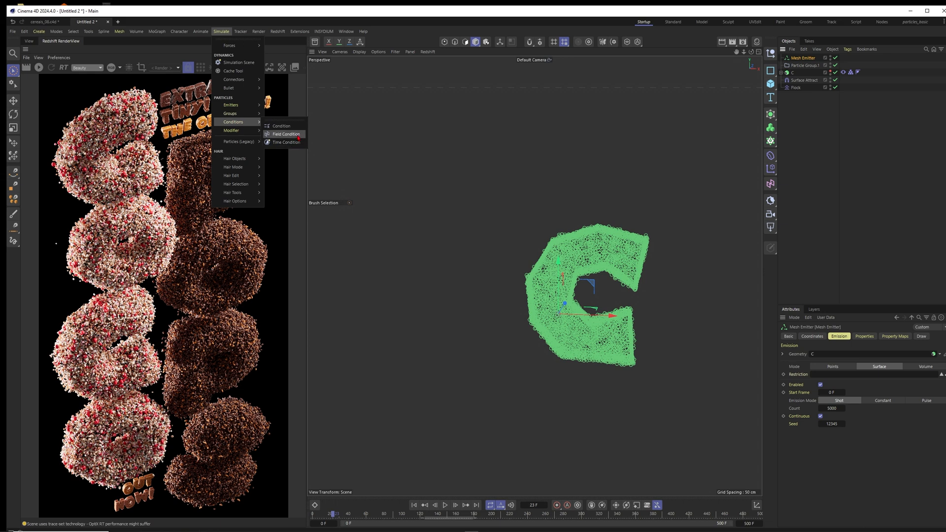
- Add a Field Condition with a Linear Field and slide the field's P.X across the letter C
click(287, 134)
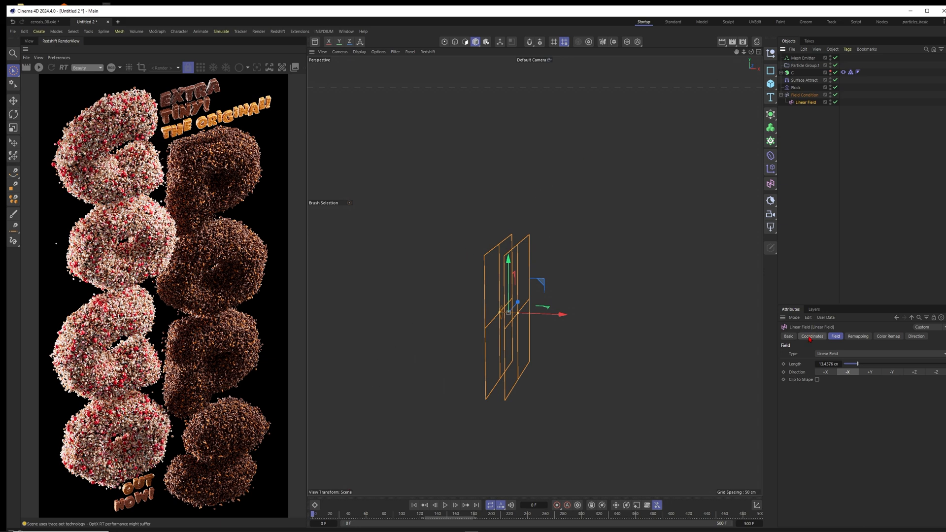
click(811, 336)
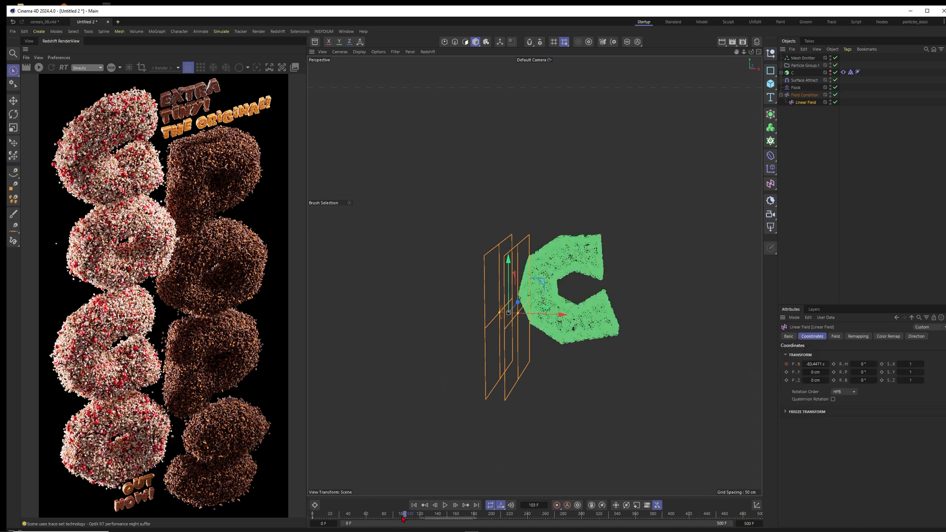
drag(404, 519, 422, 519)
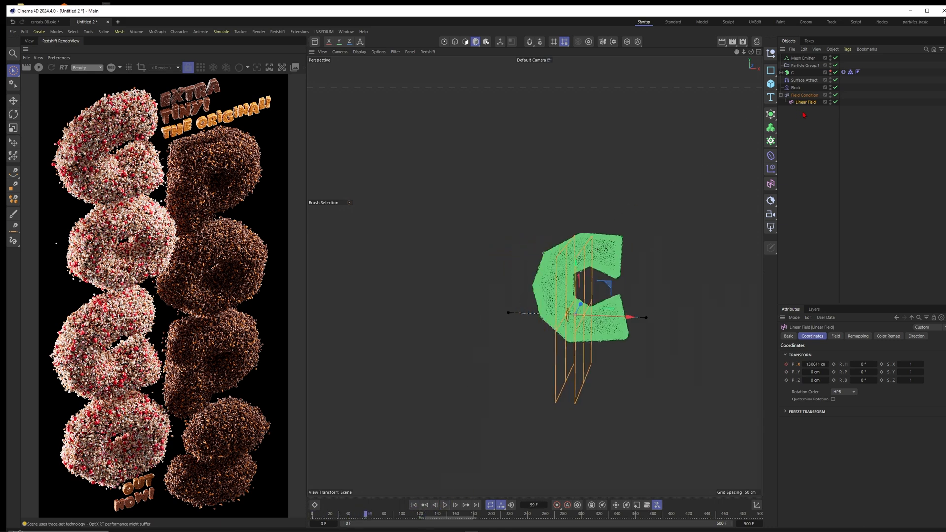
click(804, 95)
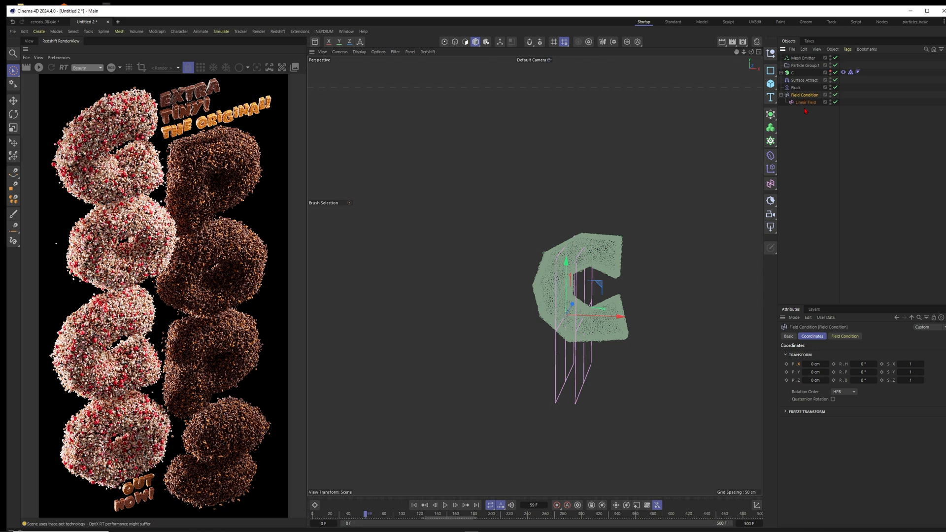
- Add a Switch Group and Particle Group2 drawn in constant red with adjusted size
click(220, 30)
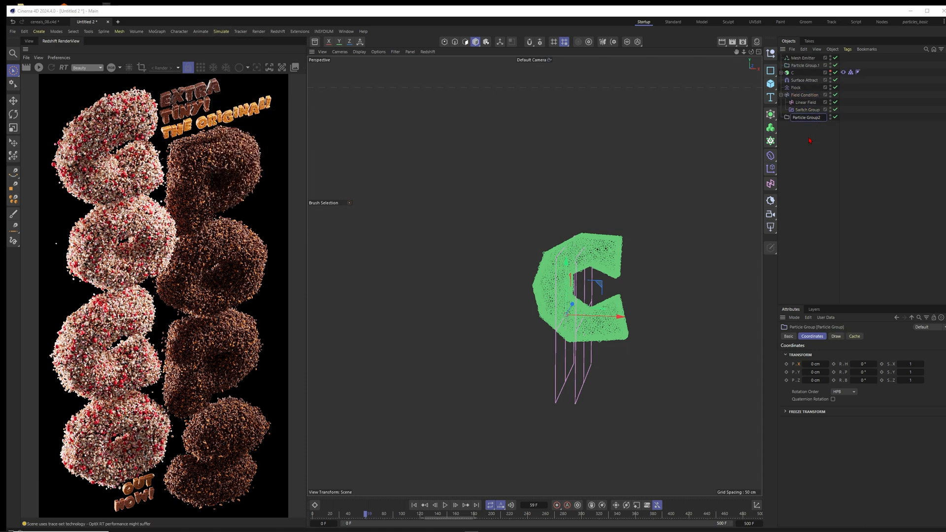
click(806, 110)
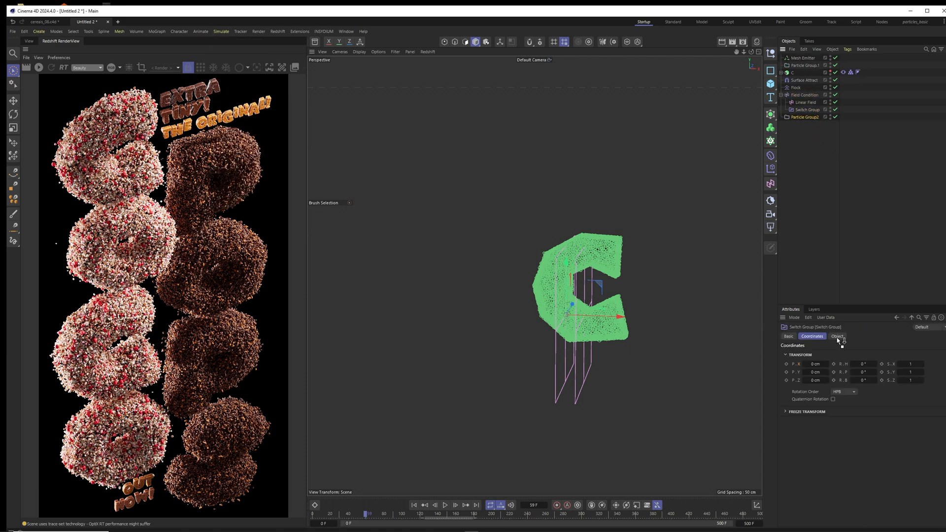
click(836, 336)
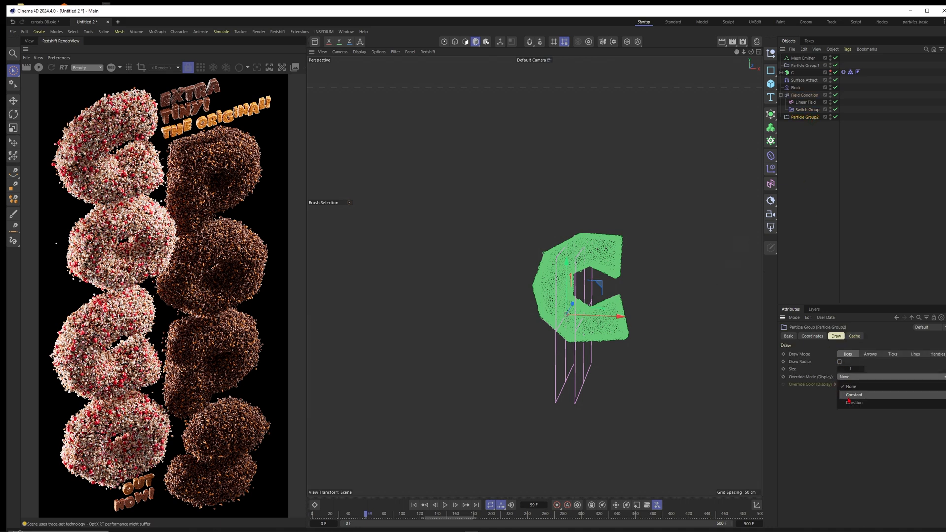
click(854, 395)
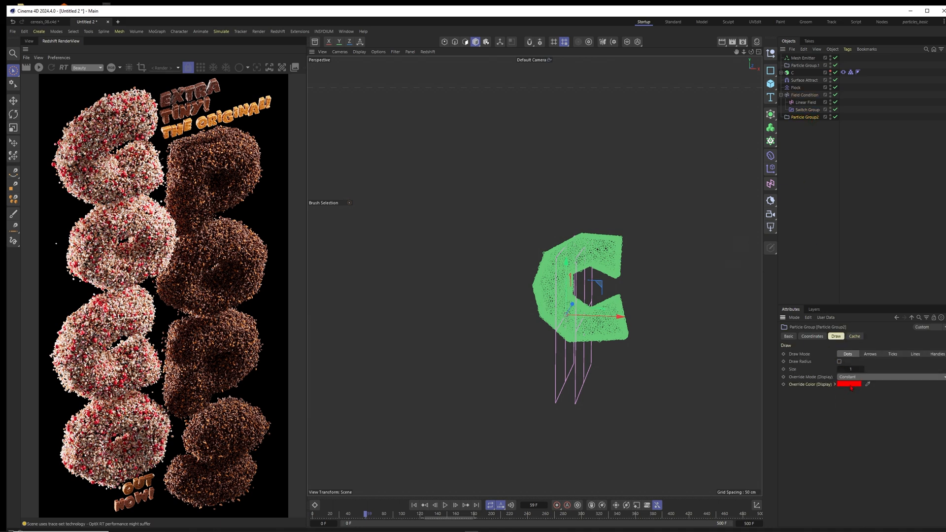
click(850, 369)
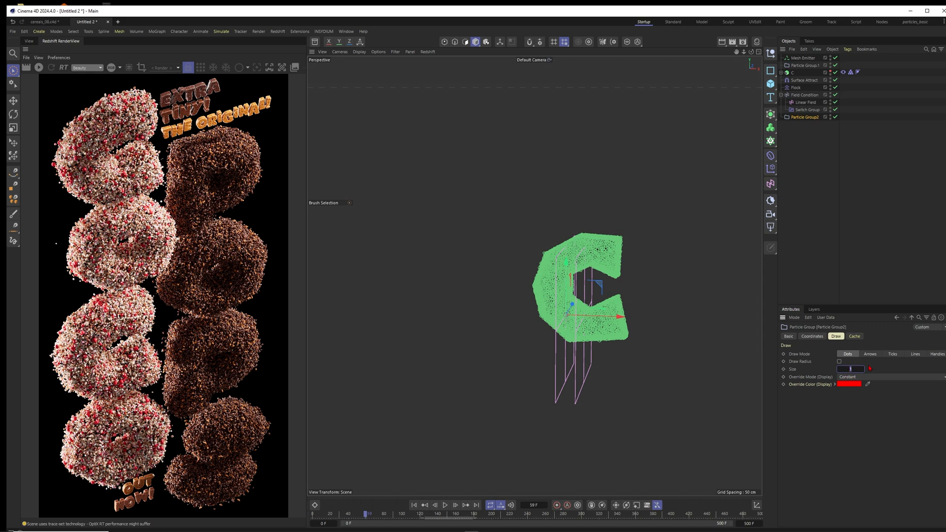
click(838, 360)
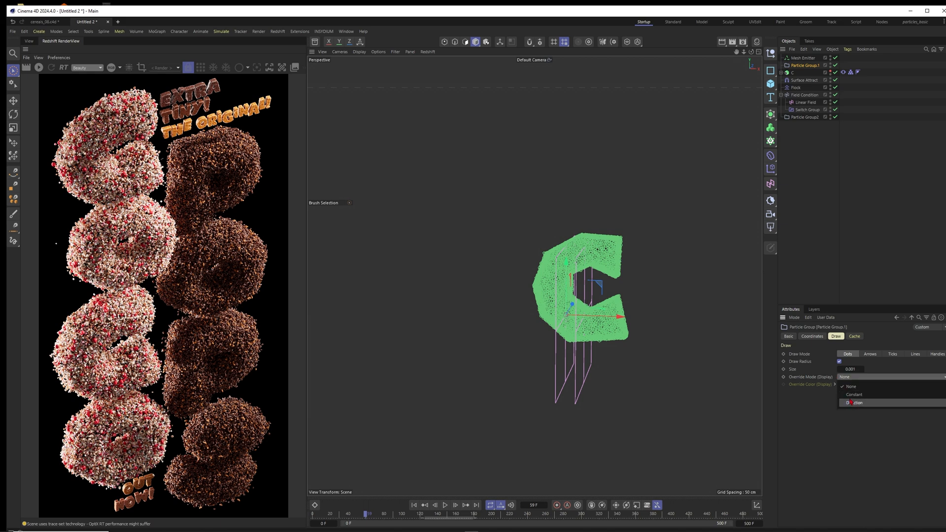
- Set Particle Group.1's Draw Override Mode to Direction
click(853, 394)
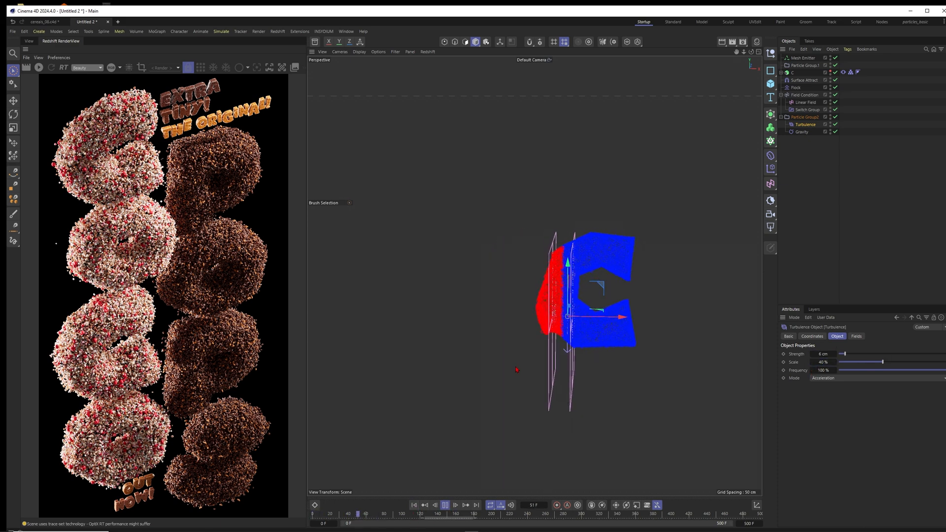
- Preview the simulation with Turbulence Strength at 12 cm, then select Particle Group2
click(444, 505)
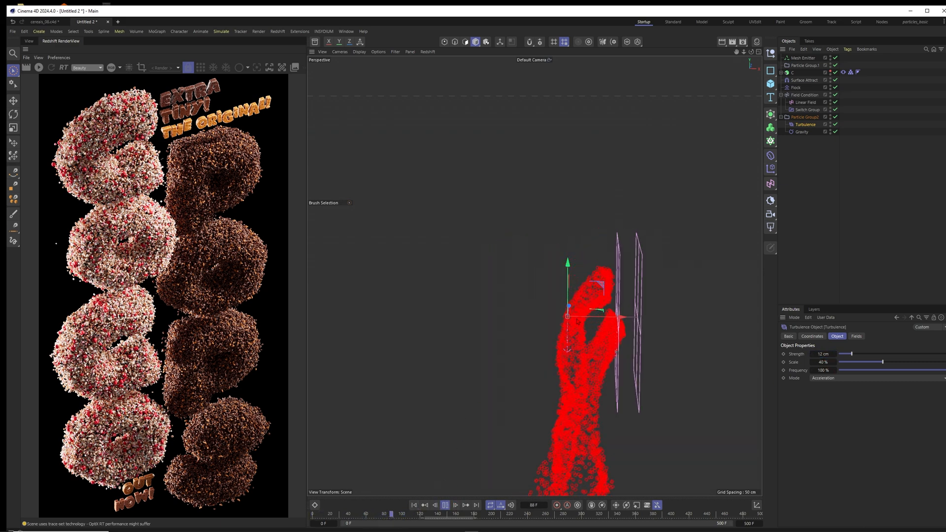
click(414, 505)
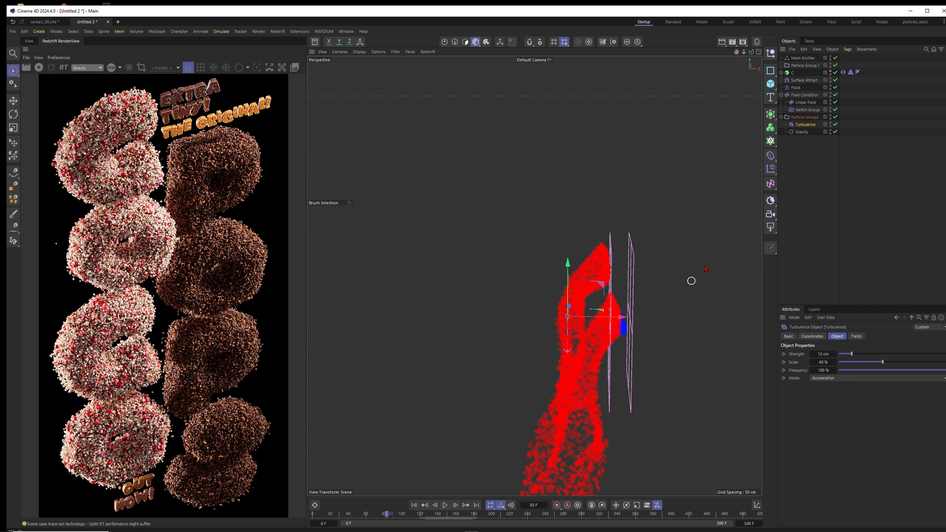
click(809, 117)
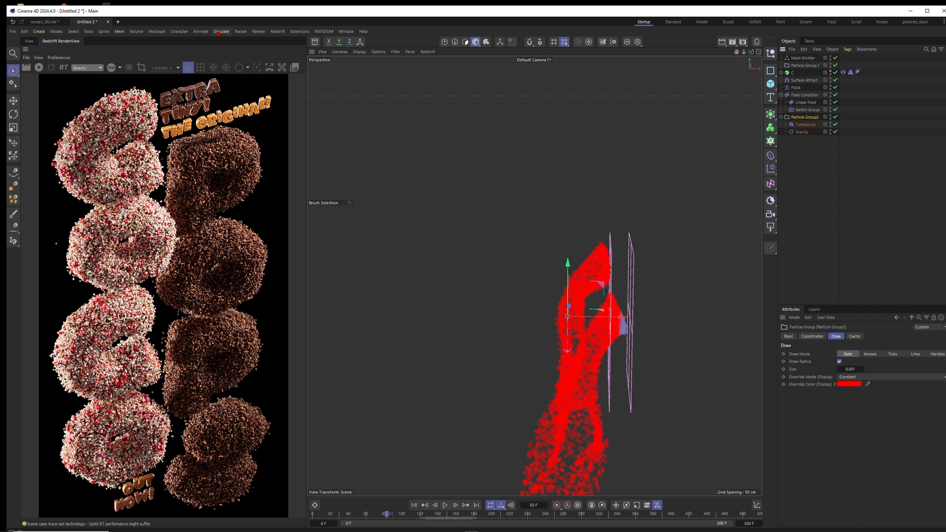
- Add a Data Mapper mapping Distance Traveled to Radius, setting Upper In and inverting the spline
click(221, 30)
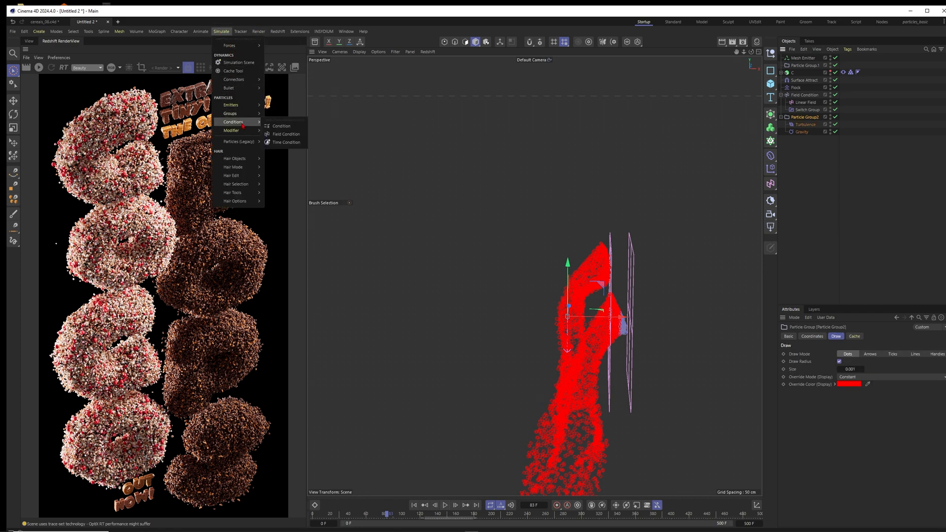
mouse_move(231, 130)
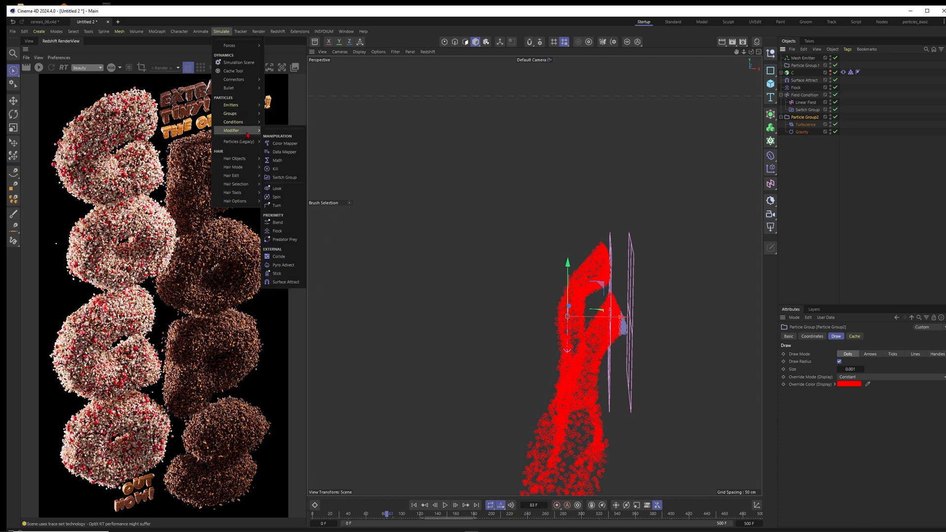
click(284, 151)
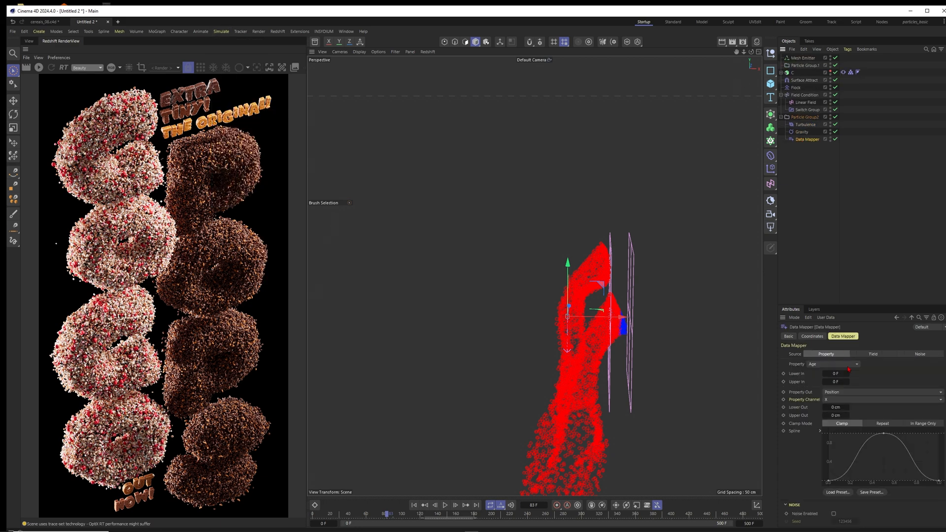
click(831, 363)
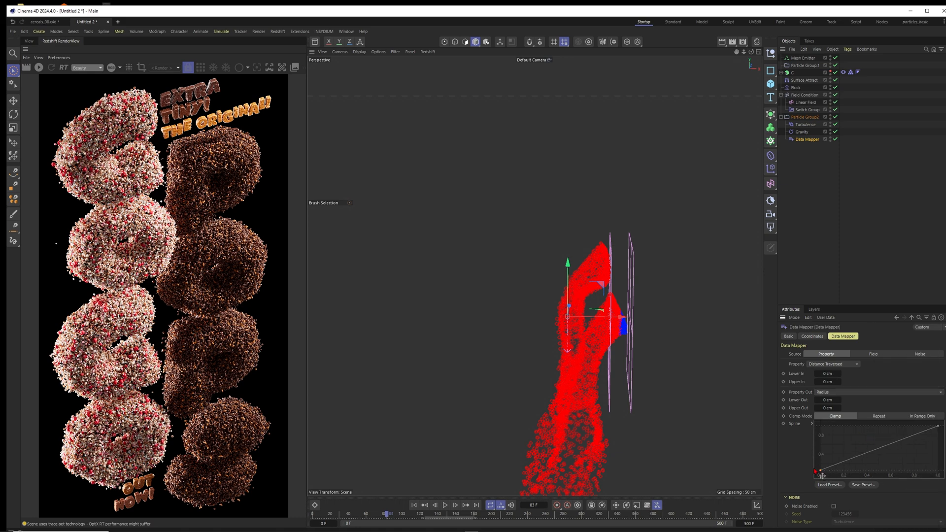
click(828, 399)
text(1000)
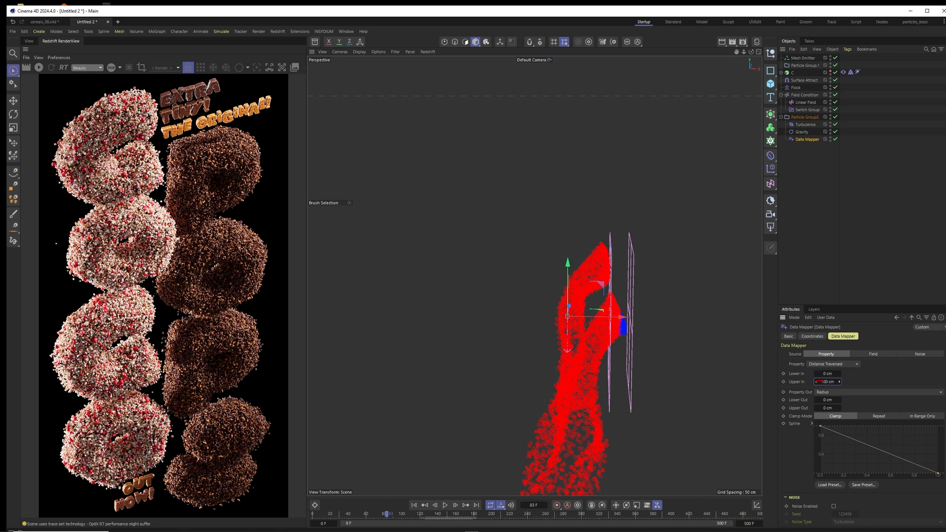
click(827, 407)
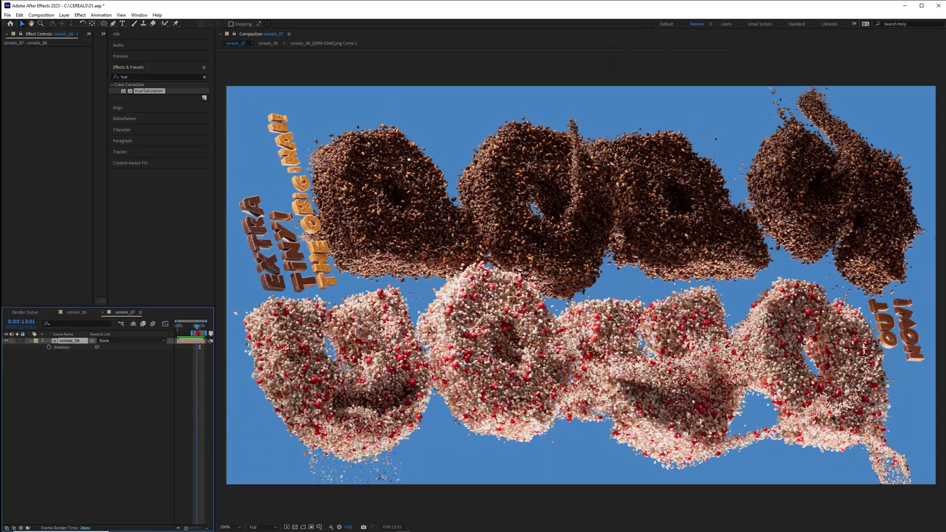
- Scrub later in the cereals_07 composition to see the letters dissolve into particles
click(201, 325)
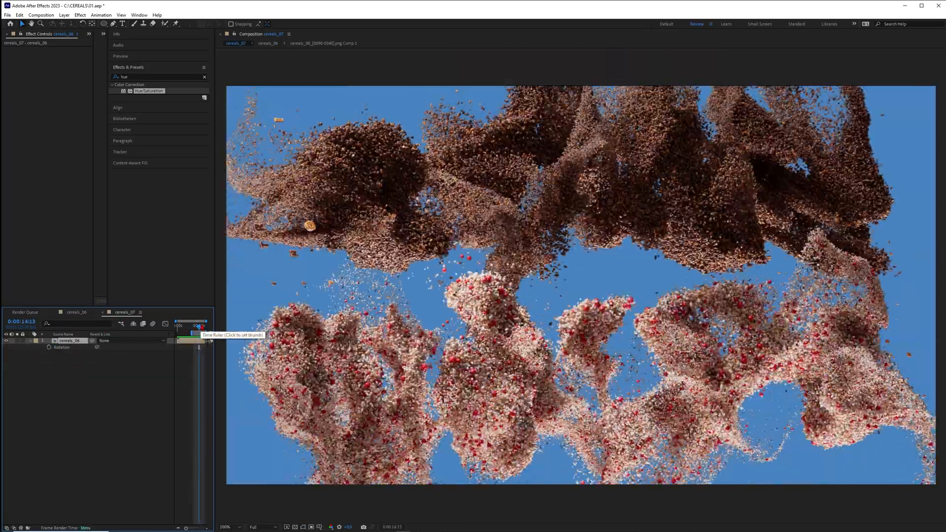